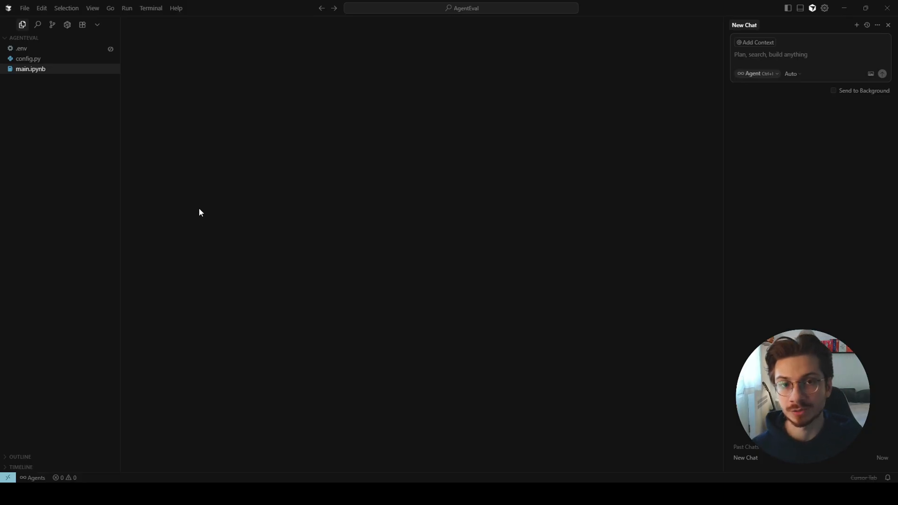
- Create a new folder named 'agent' at the project root
right_click(57, 103)
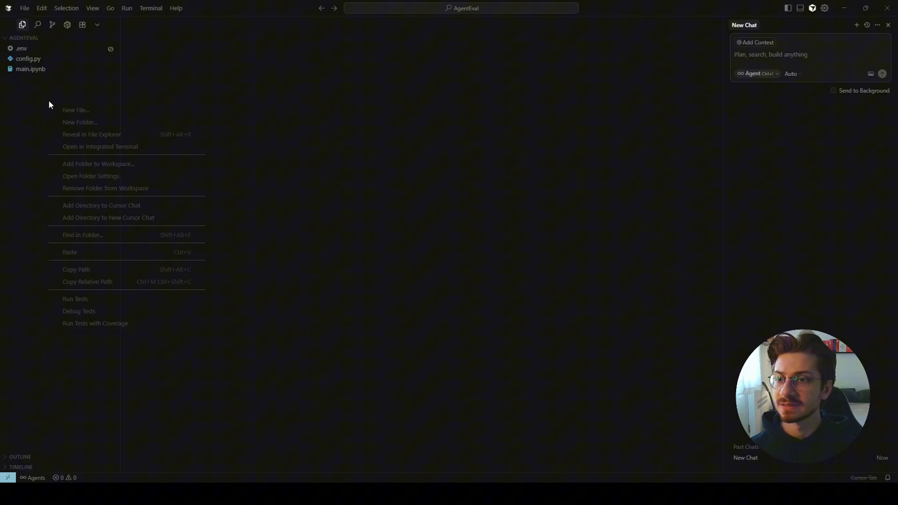
double_click(28, 59)
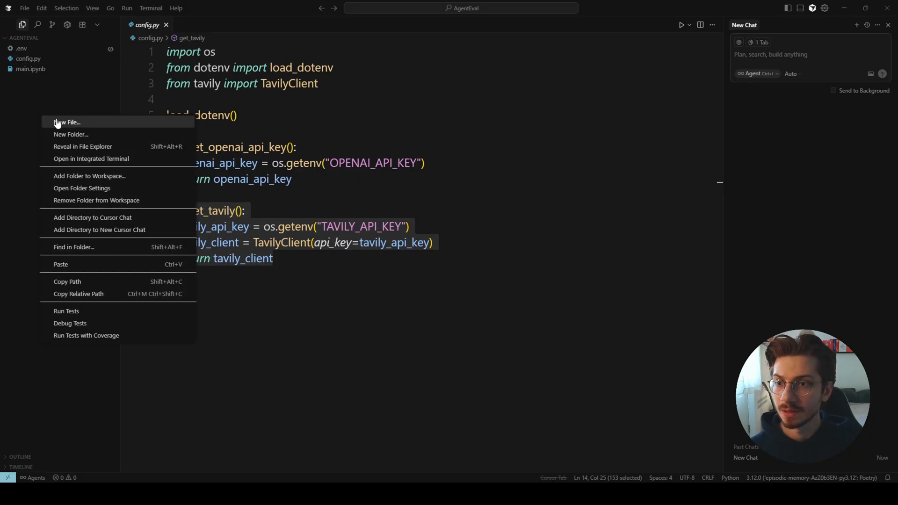
left_click(67, 122)
type("a")
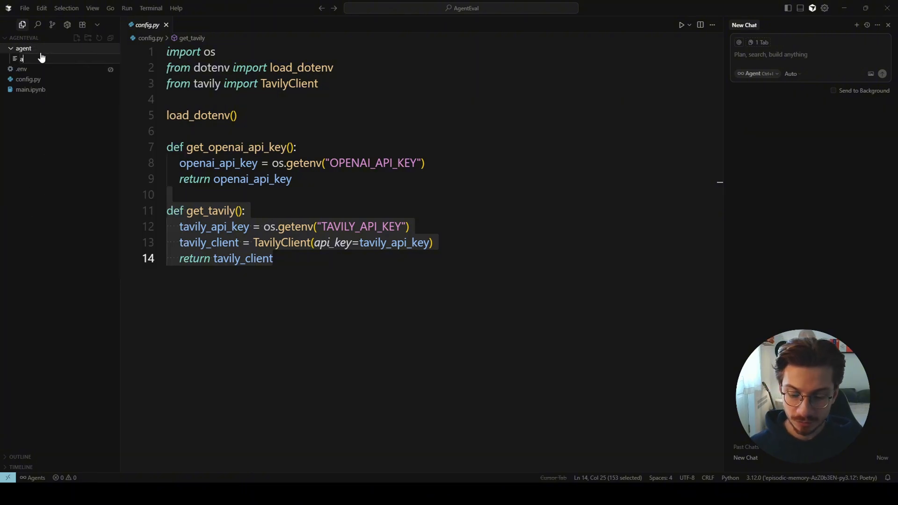
type("gent.py")
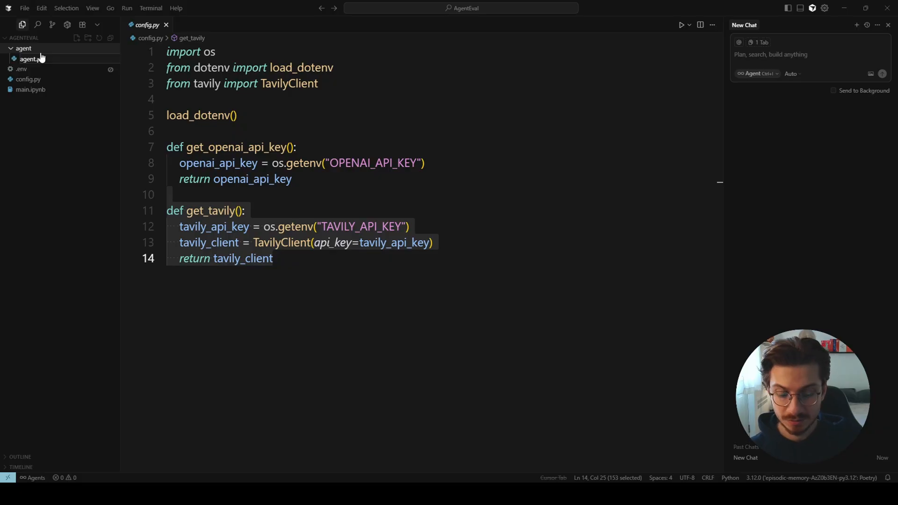
- Add agent.py, output_parser.py, tools.py and prompt.py files inside the agent folder
right_click(28, 59)
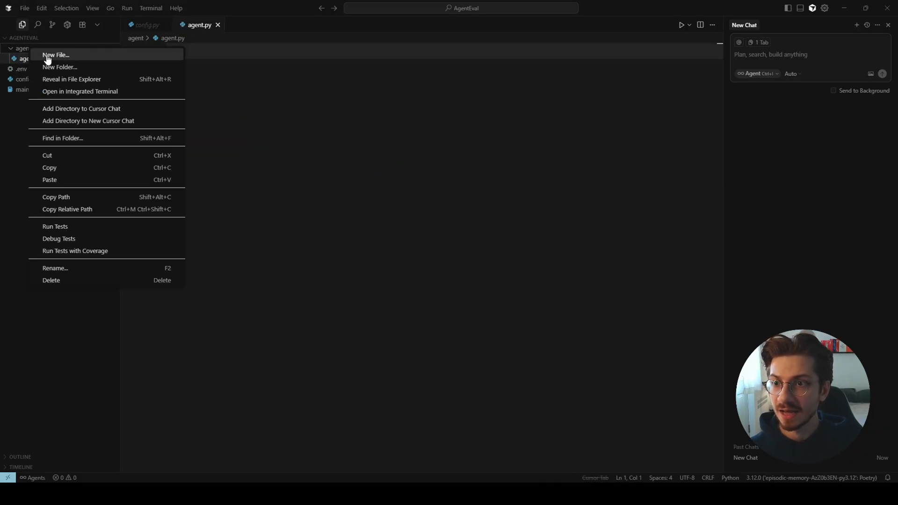
left_click(56, 55)
type("output_parser.p")
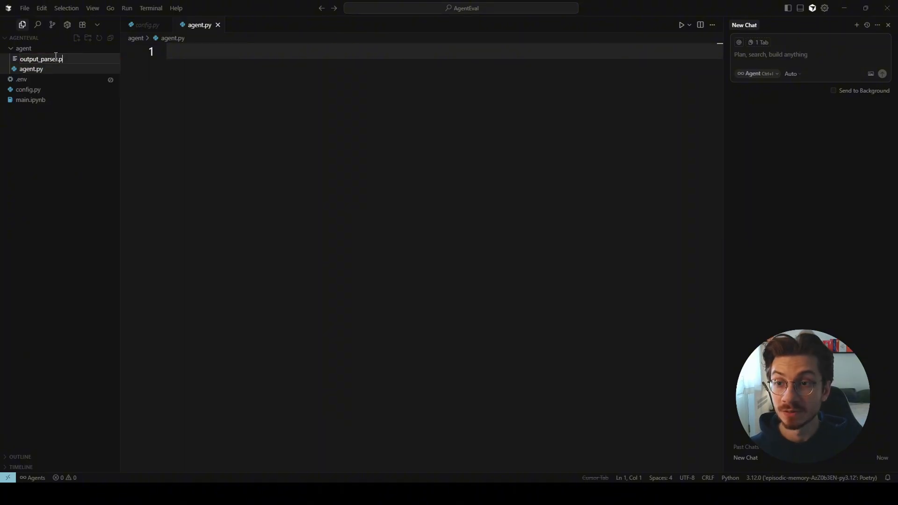
right_click(41, 59)
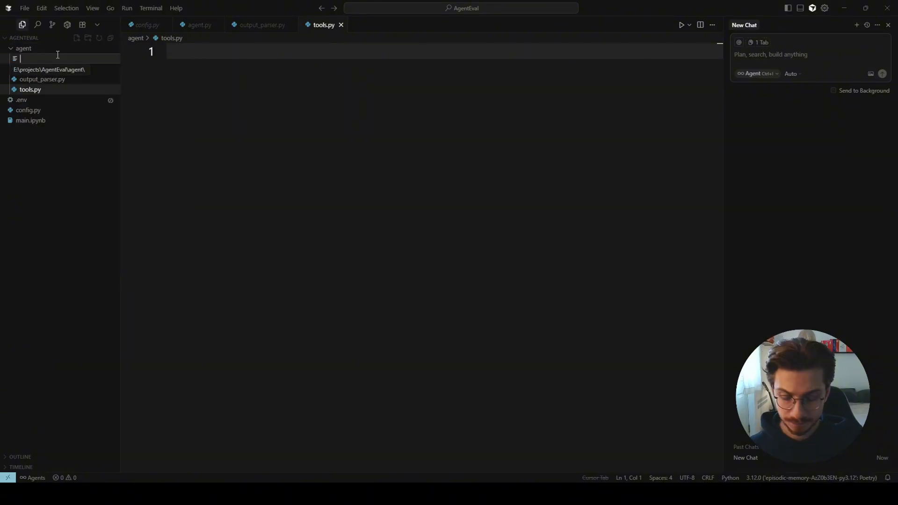
type("prompt.py")
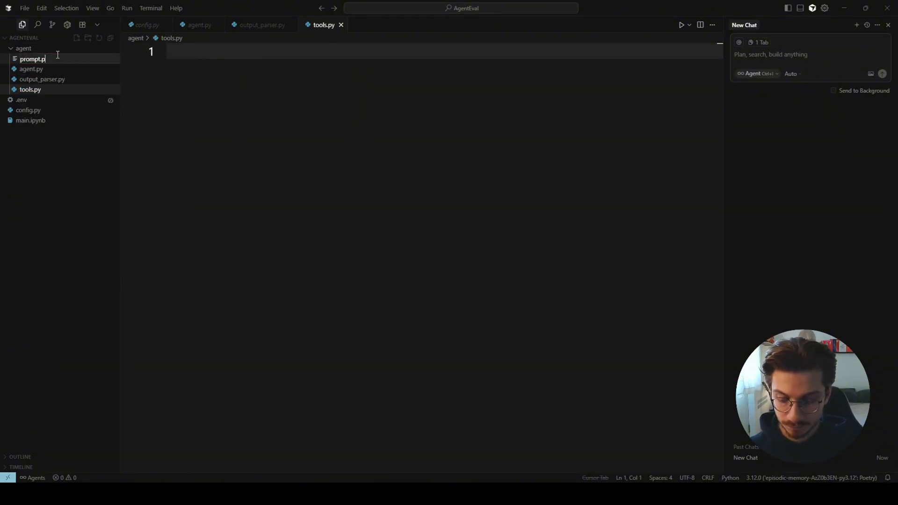
left_click(32, 59)
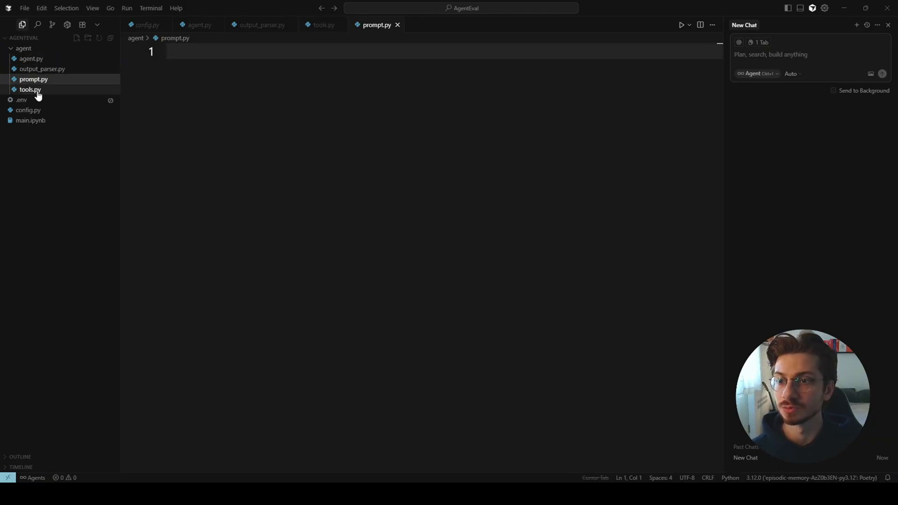
- Review the search_web tool in tools.py, highlighting the Tavily search call and question argument
left_click(322, 25)
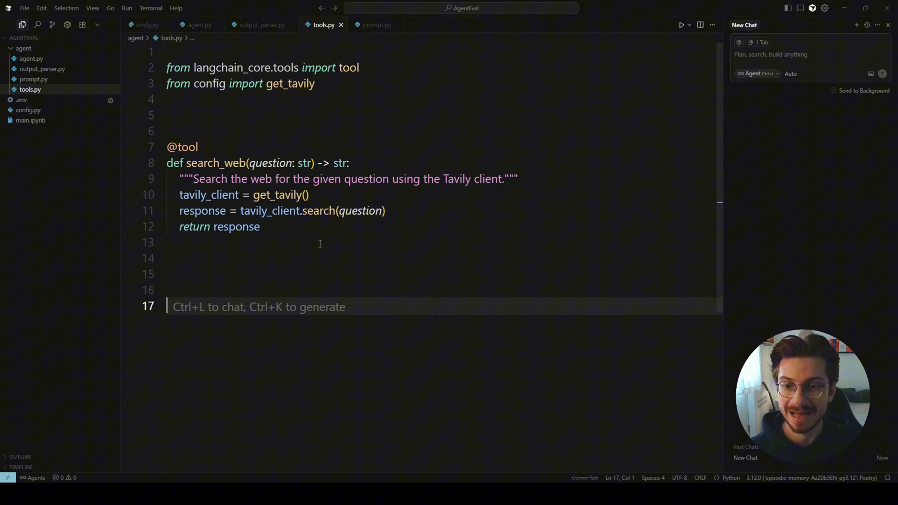
left_click_drag(166, 163, 260, 226)
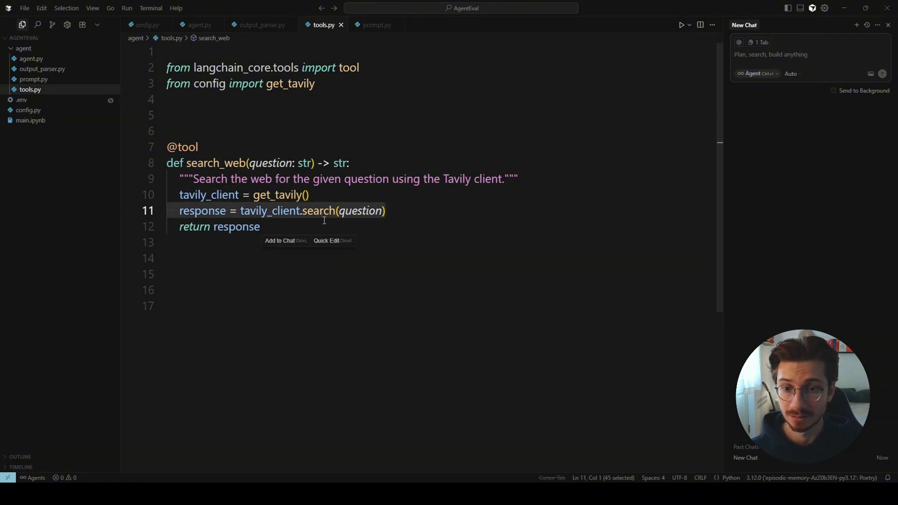
double_click(360, 210)
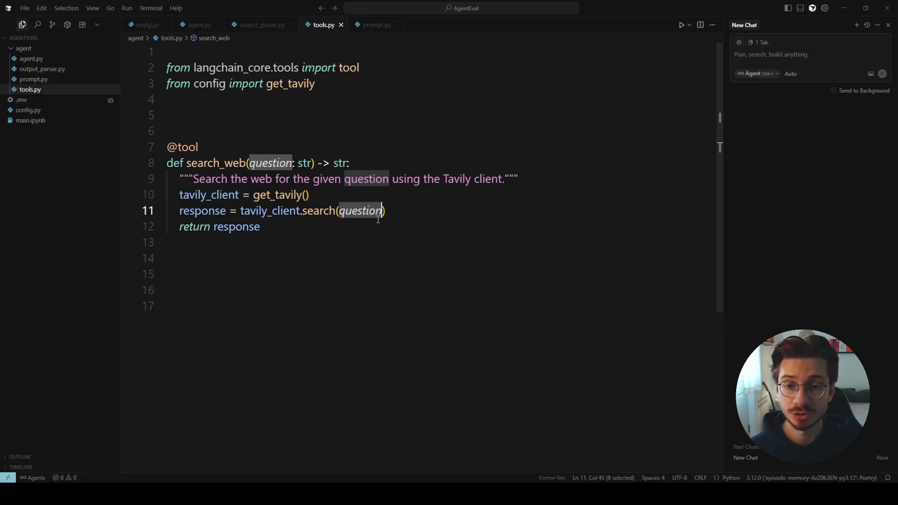
double_click(235, 226)
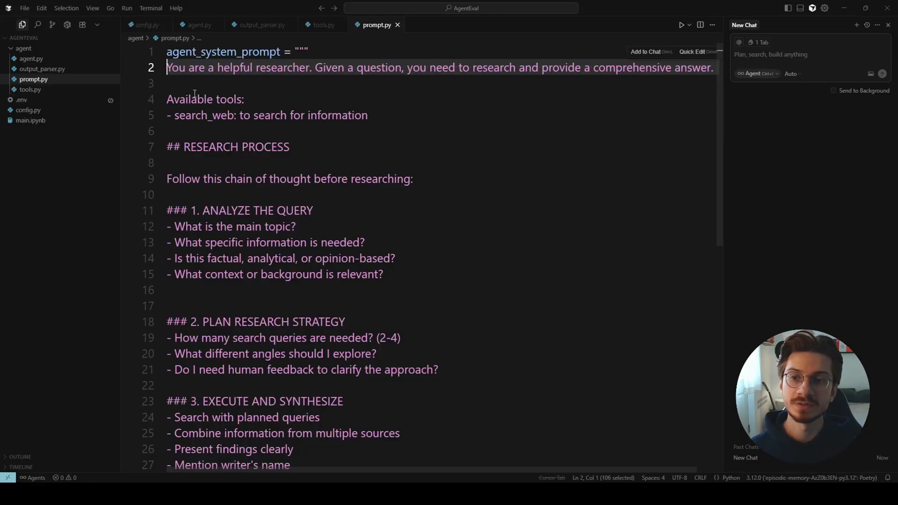
- Scroll through the research prompt in prompt.py, then bring up output_parser.py
scroll("down", 3)
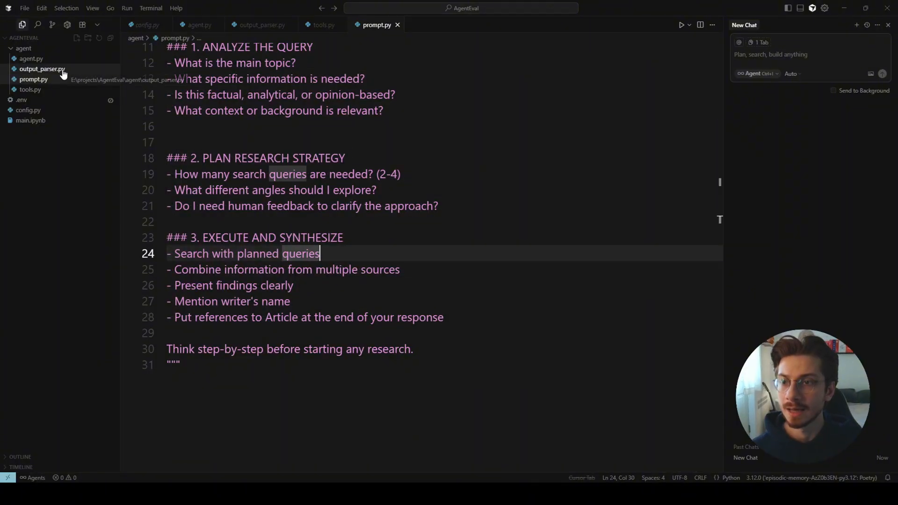
left_click(41, 68)
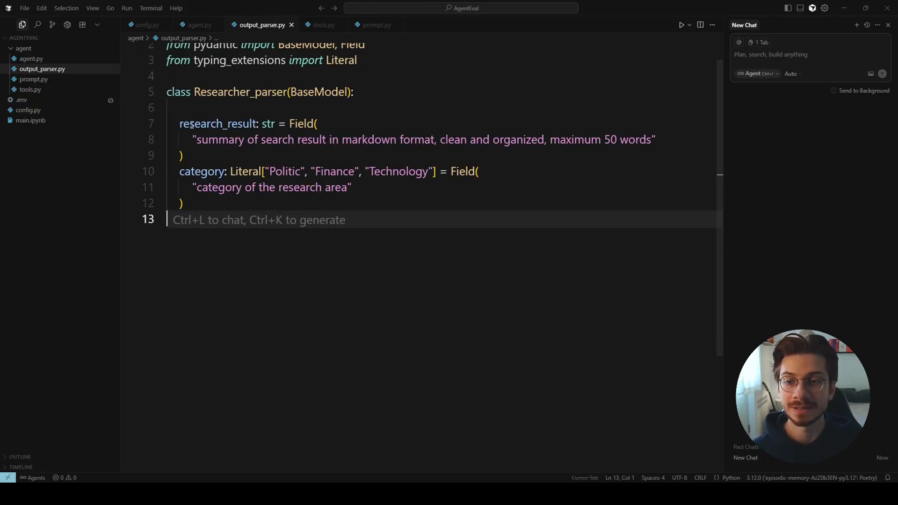
- Highlight the category field and its Technology Literal option in output_parser.py
left_click_drag(179, 124, 183, 204)
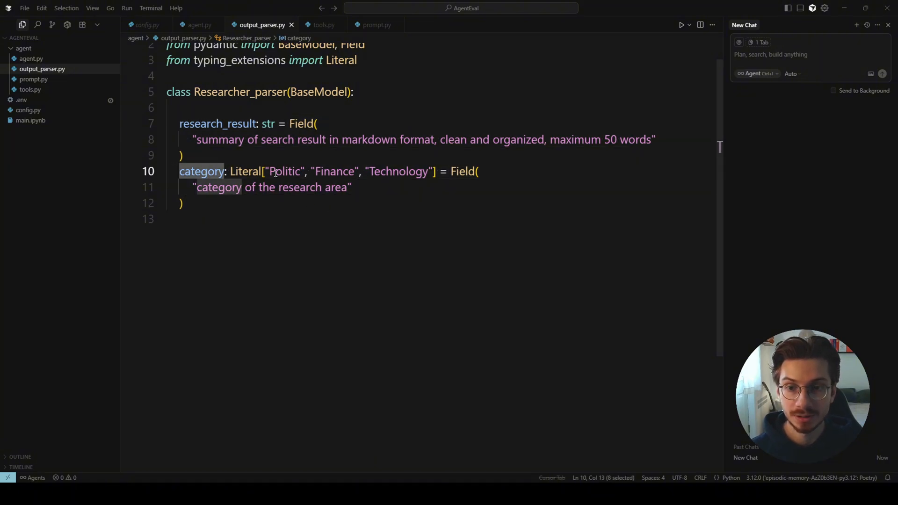
left_click_drag(266, 171, 429, 170)
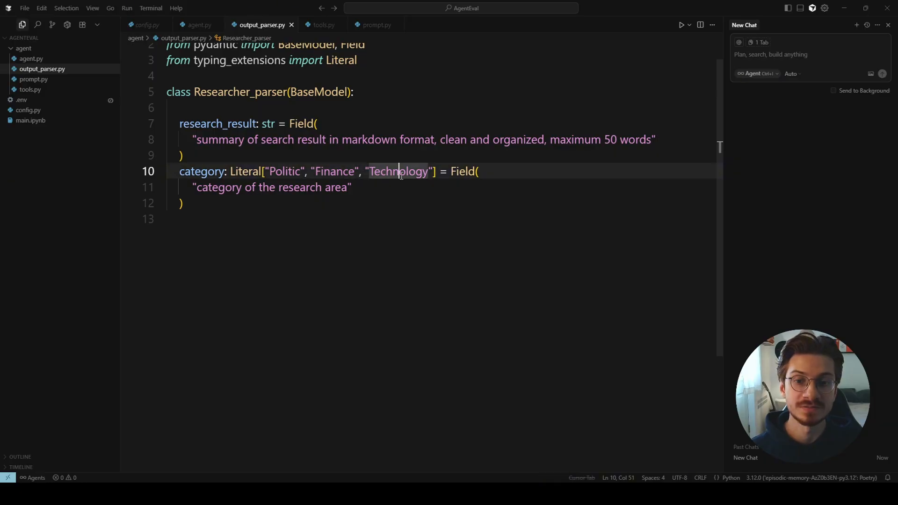
double_click(398, 171)
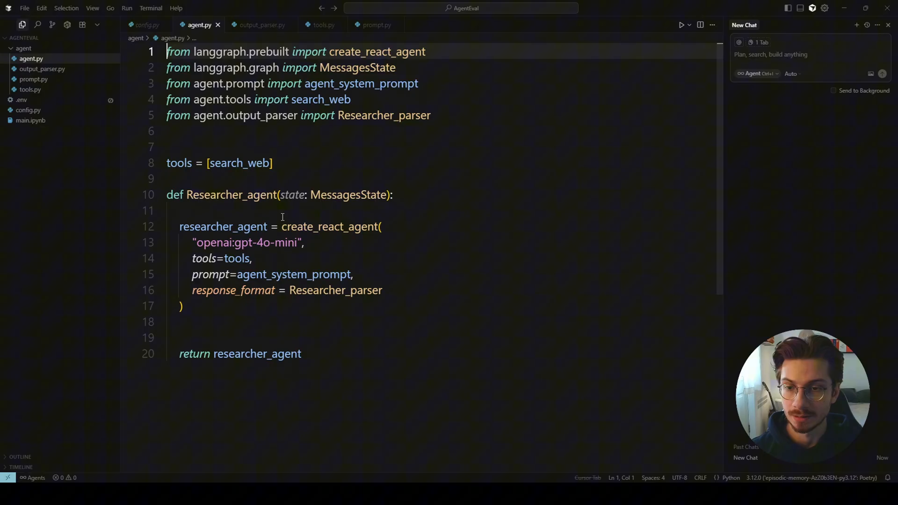
- Start a new folder at the AgentEval project root
double_click(331, 227)
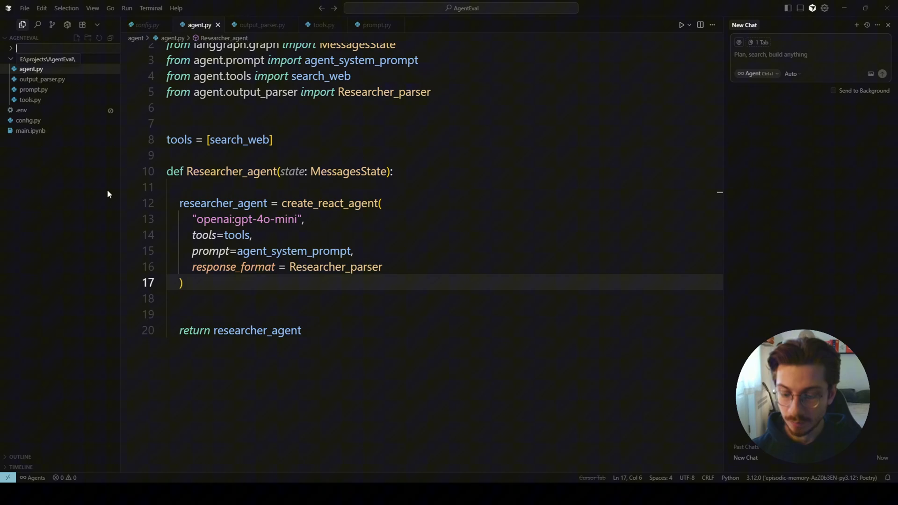
- Name the folder 'evaluation' and add a 'judge' folder inside it
type("evaluation")
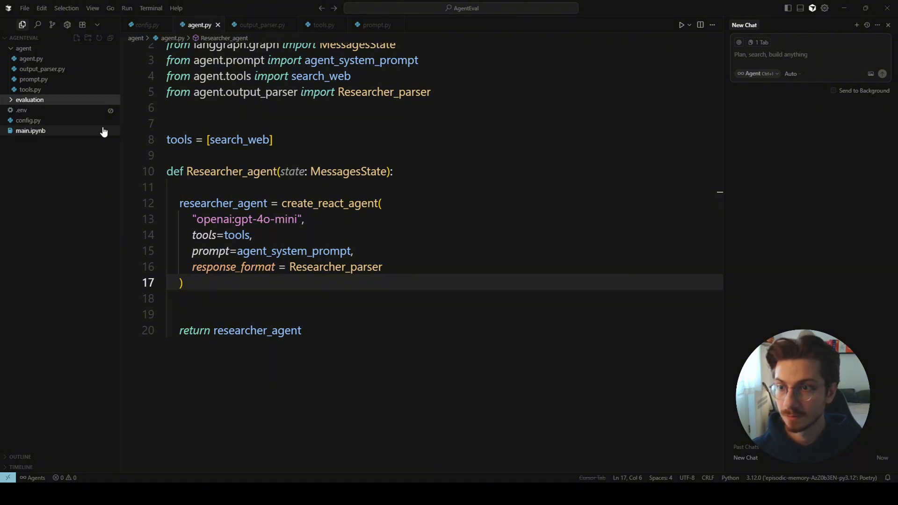
left_click(29, 99)
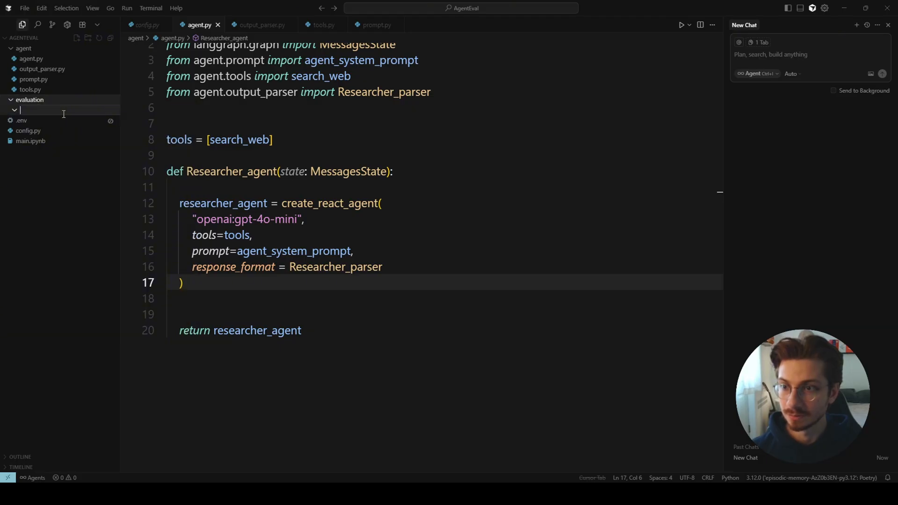
type("judge")
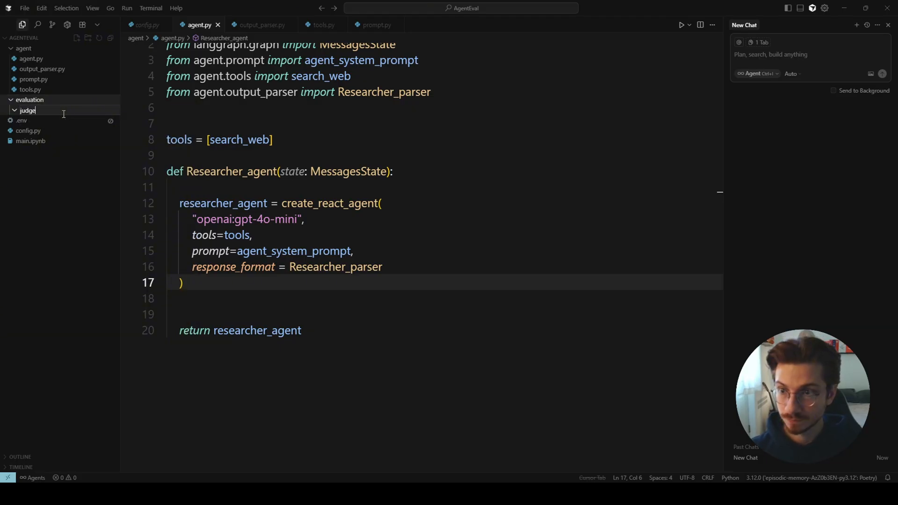
- Create test.py in evaluation and judge.py inside the judge folder
right_click(27, 110)
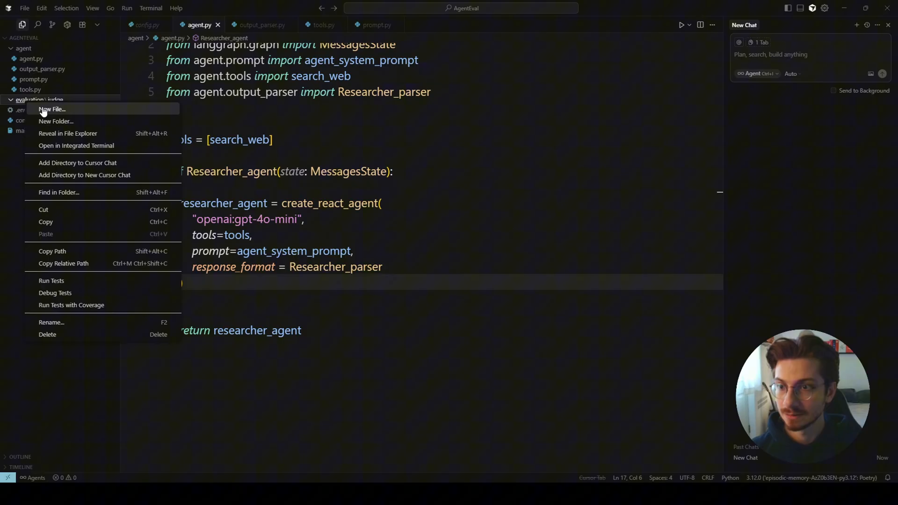
left_click(52, 110)
type("test.py")
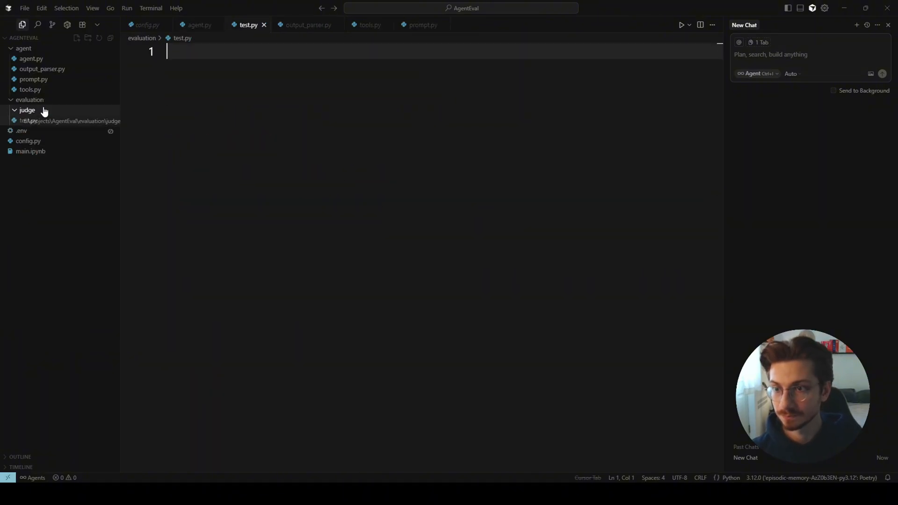
left_click(27, 120)
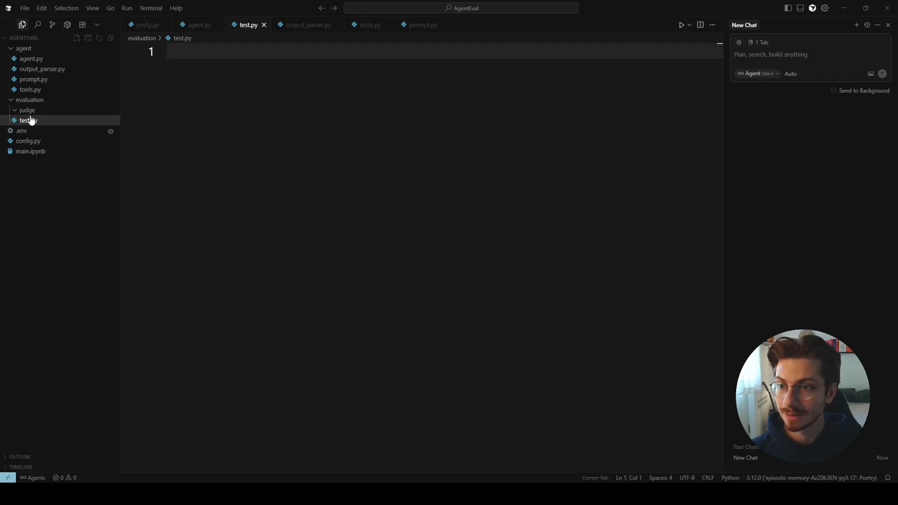
right_click(24, 120)
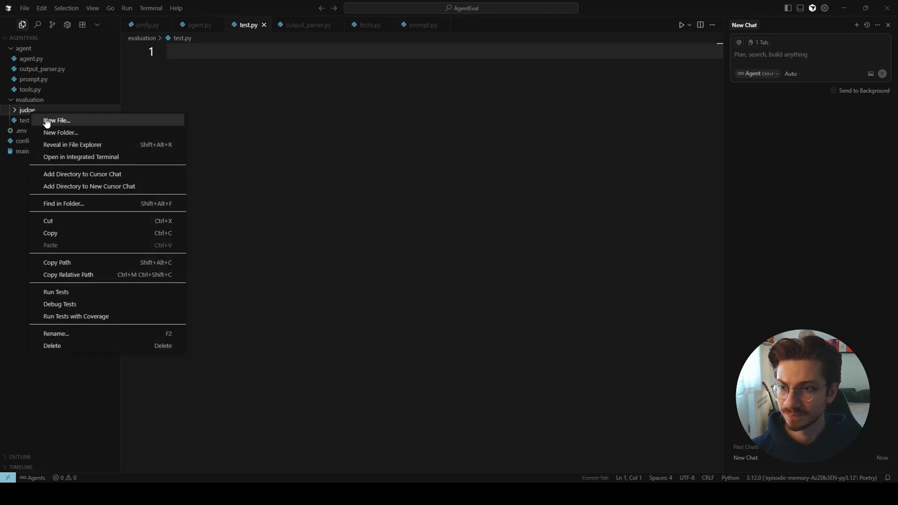
left_click(57, 121)
type("judge.py")
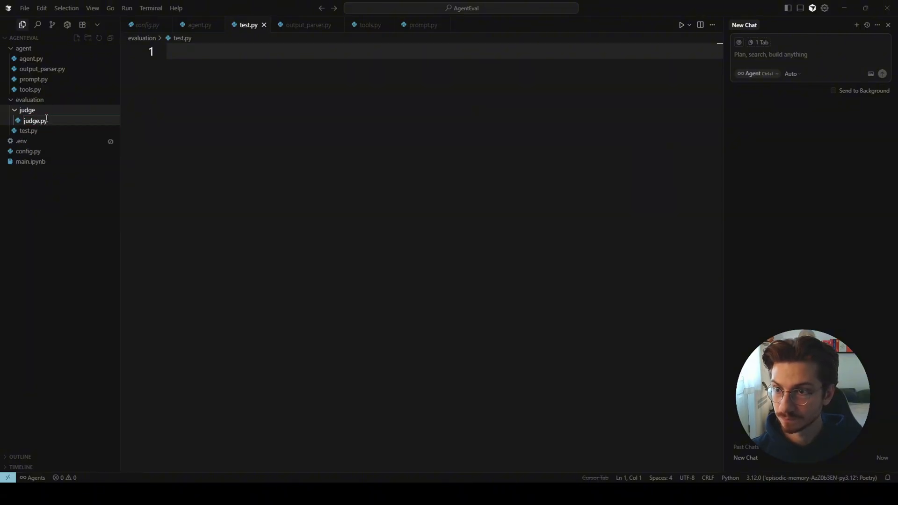
right_click(35, 120)
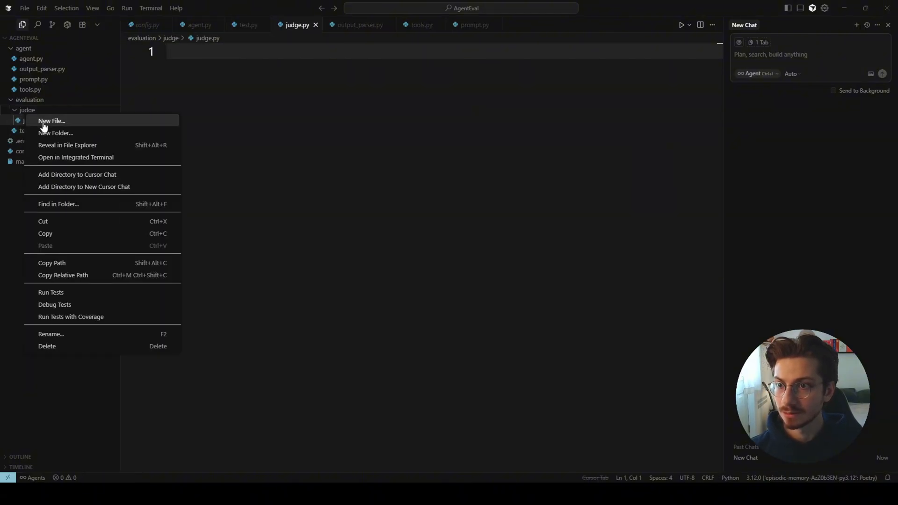
left_click(51, 121)
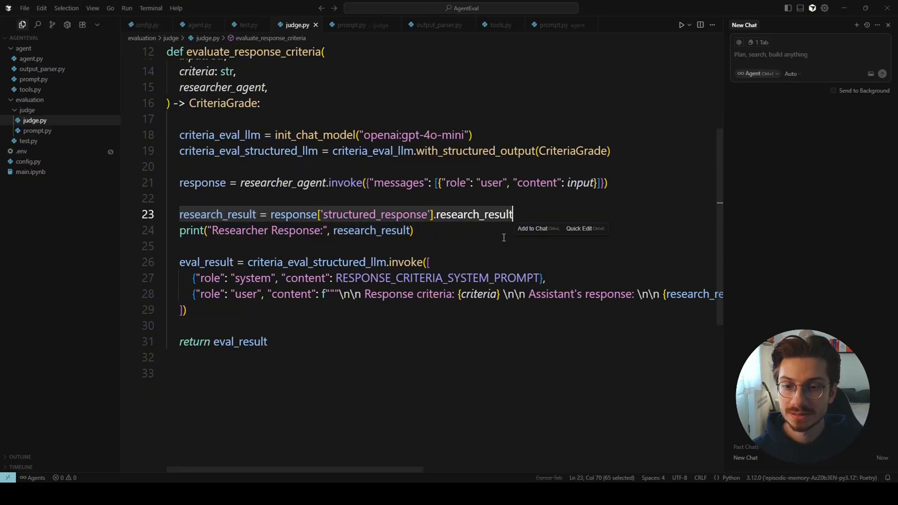
- Point out the research_result extraction line in judge.py's evaluate_response_criteria
double_click(217, 214)
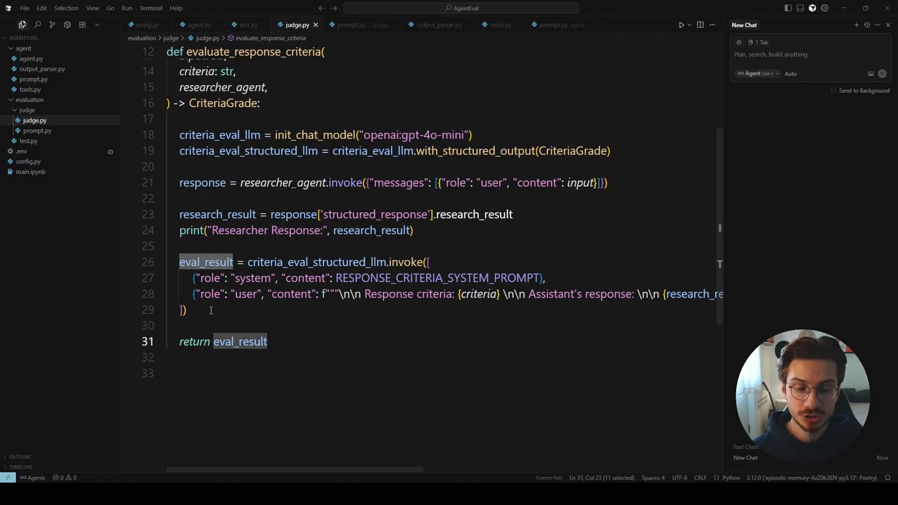
left_click(248, 25)
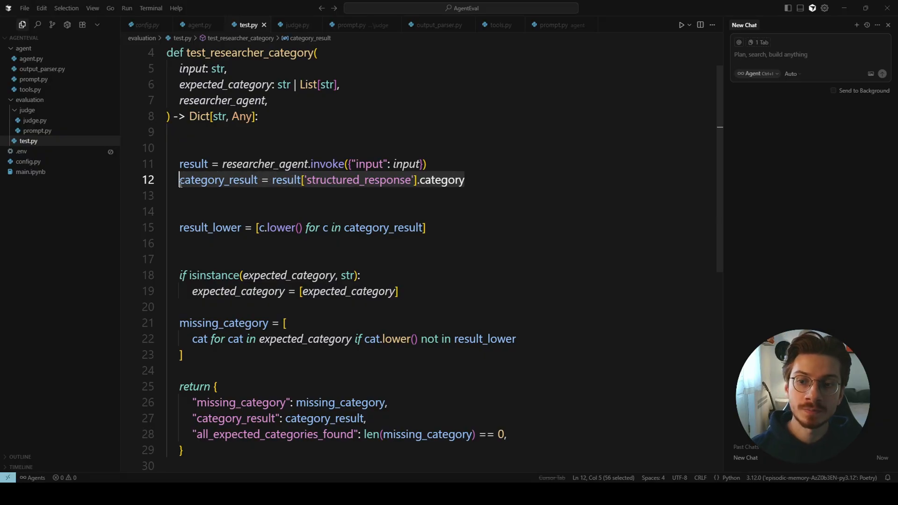
- Check the category Literal in output_parser.py, then return to test.py
left_click(439, 25)
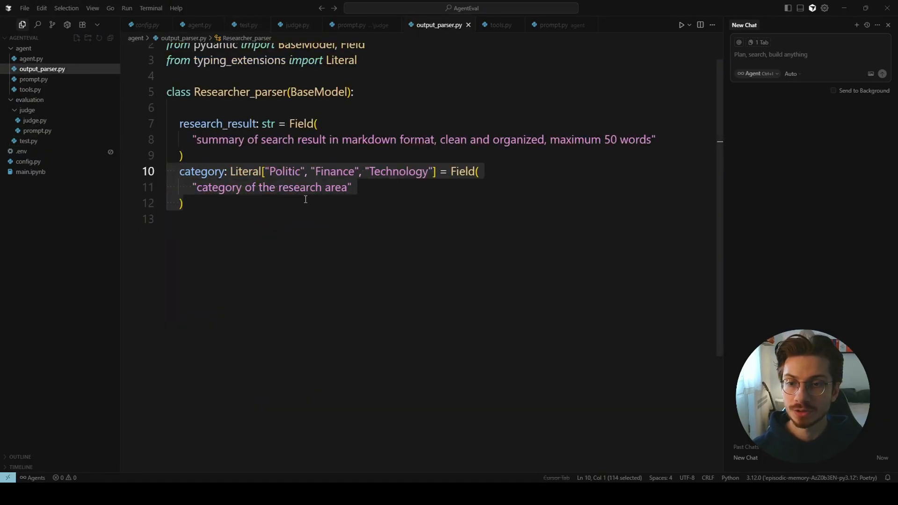
left_click(370, 187)
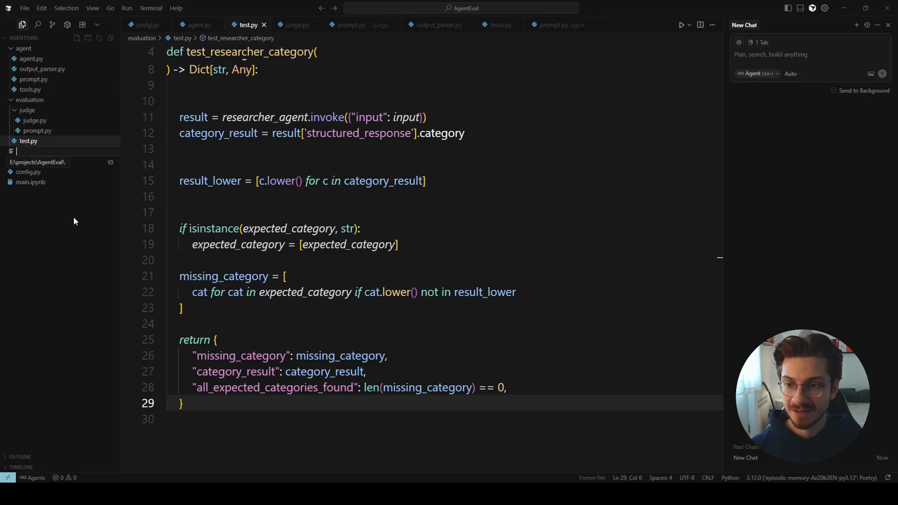
- Create testset.json with the question, category and response criteria case, then switch to main.ipynb
type("testse")
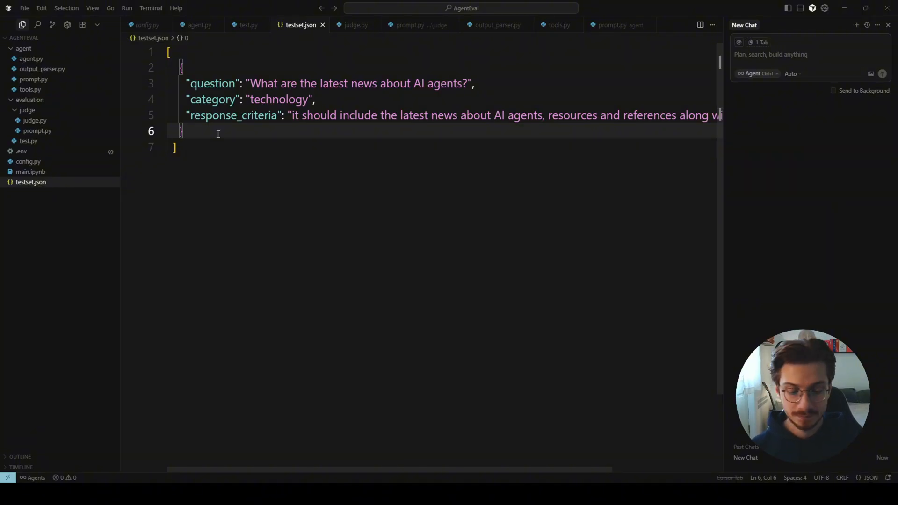
left_click(385, 25)
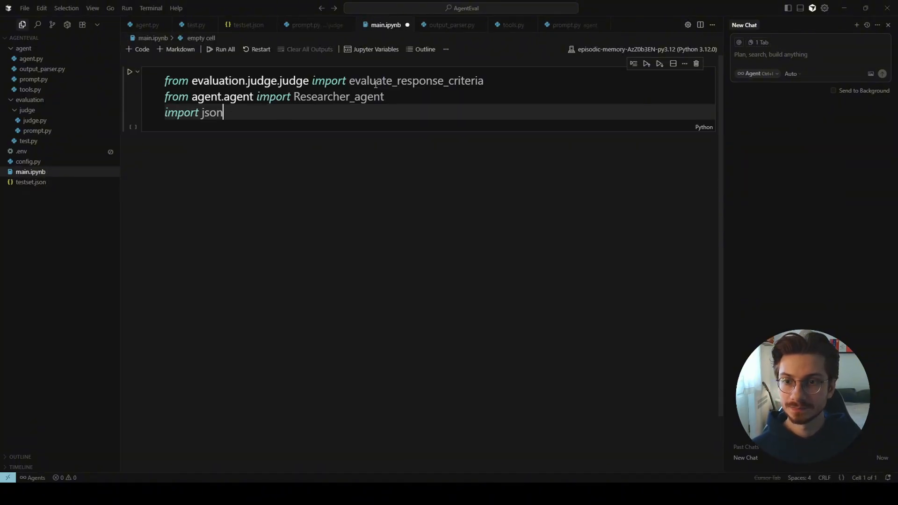
- Run the import and testset-loading cells, then add and run the evaluate_response_criteria cell
left_click(130, 71)
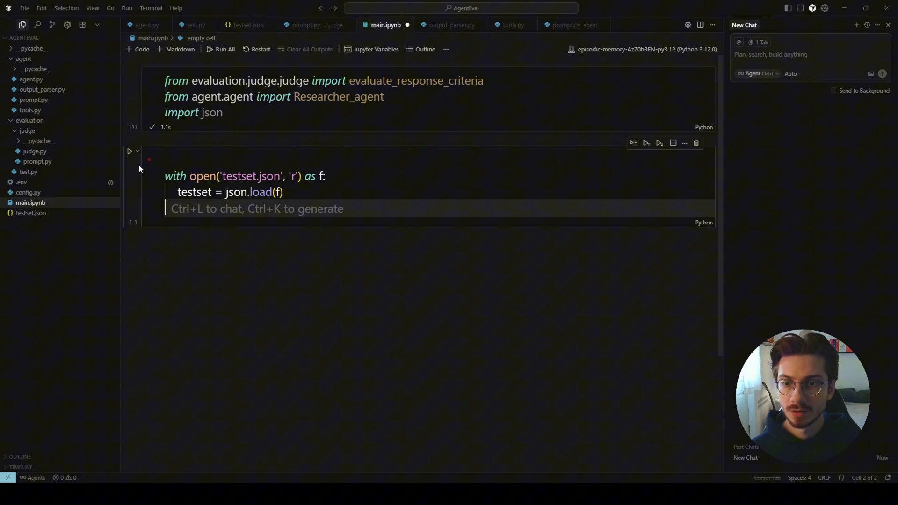
left_click(129, 151)
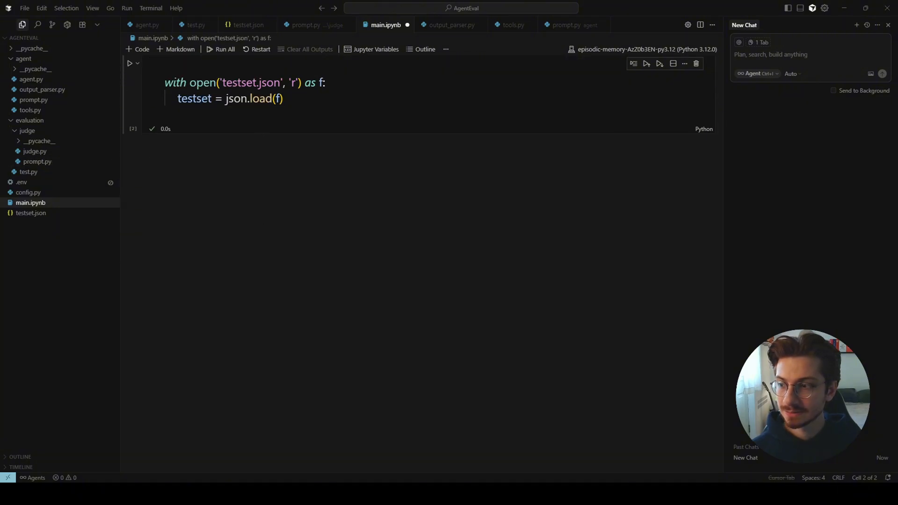
mouse_move(394, 145)
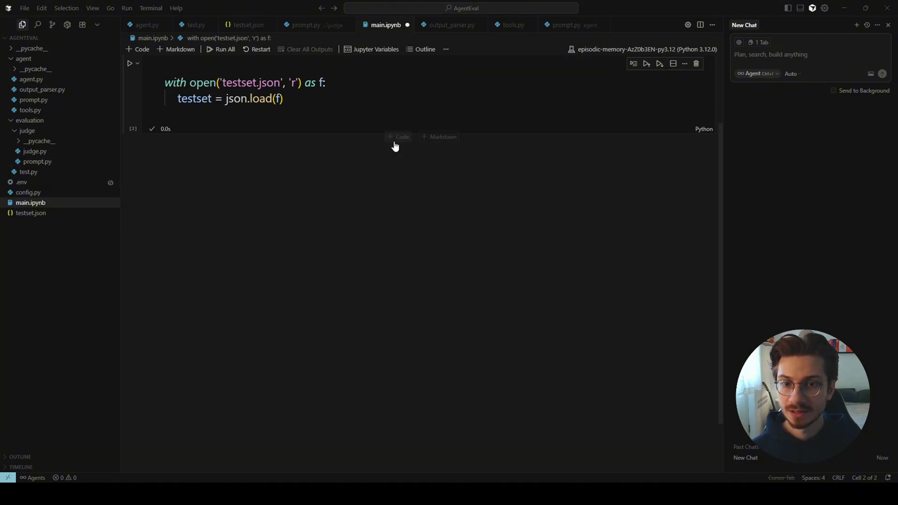
left_click(399, 137)
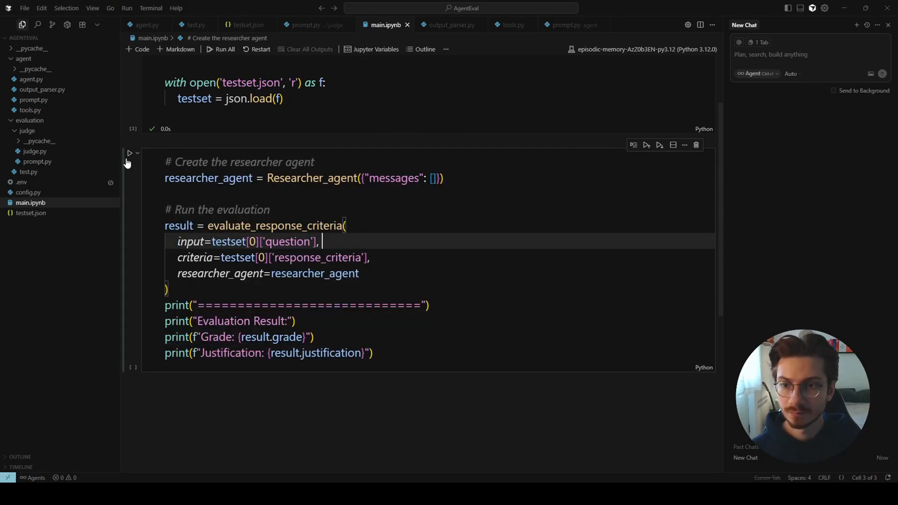
left_click(130, 153)
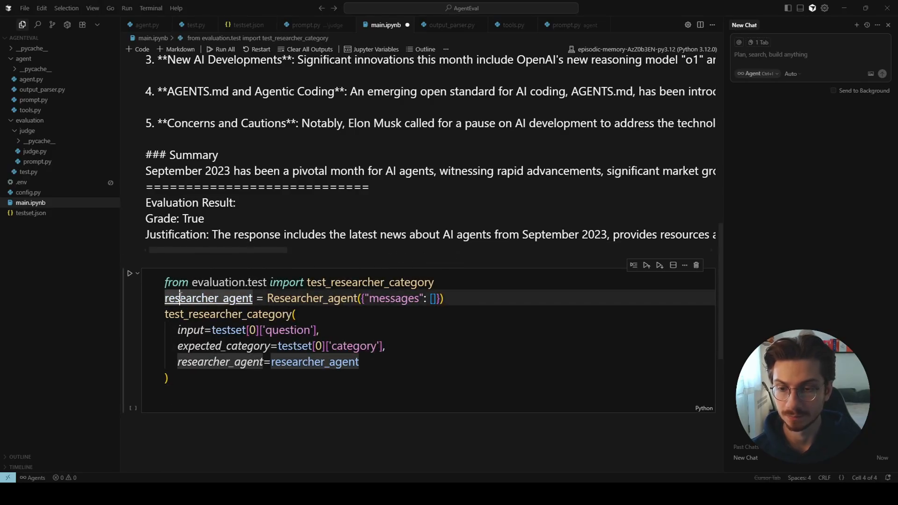
- Run test_researcher_category on testset[0] and check category_result: technology, all expected categories True
left_click(130, 274)
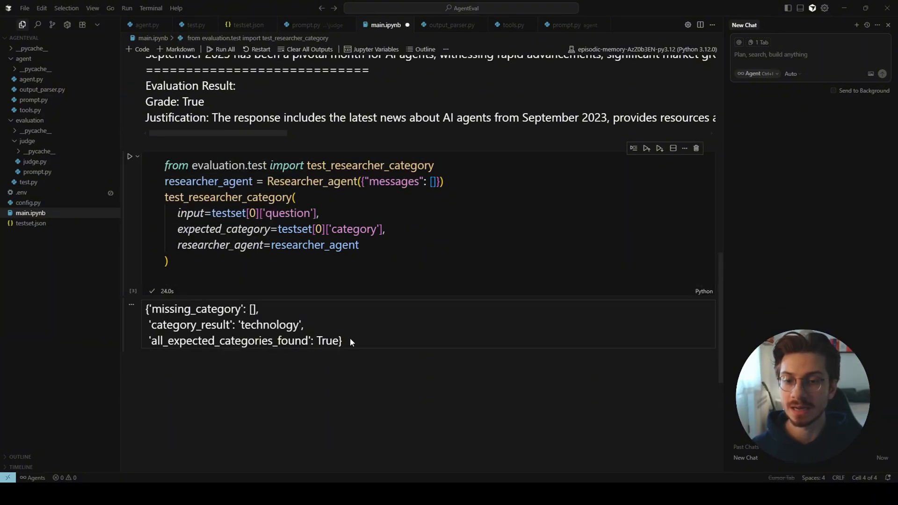
double_click(189, 325)
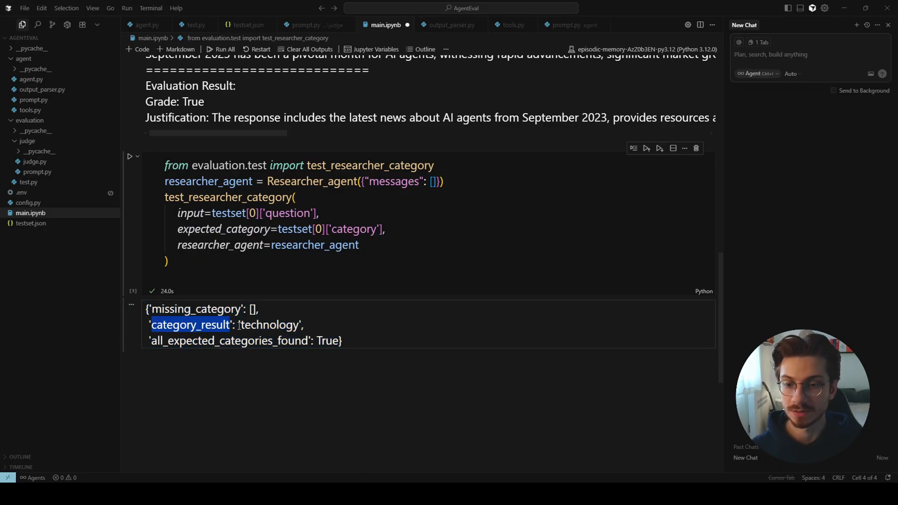